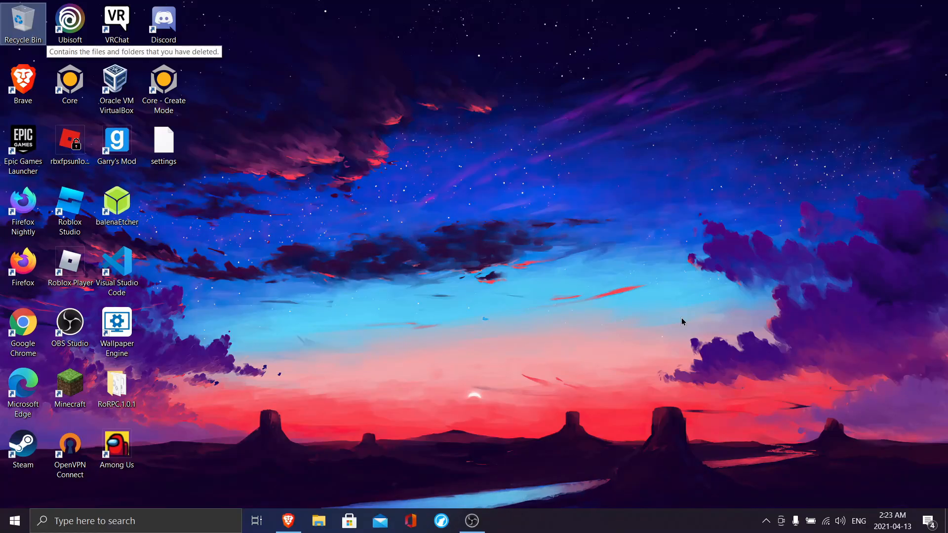
mouse_move(592, 336)
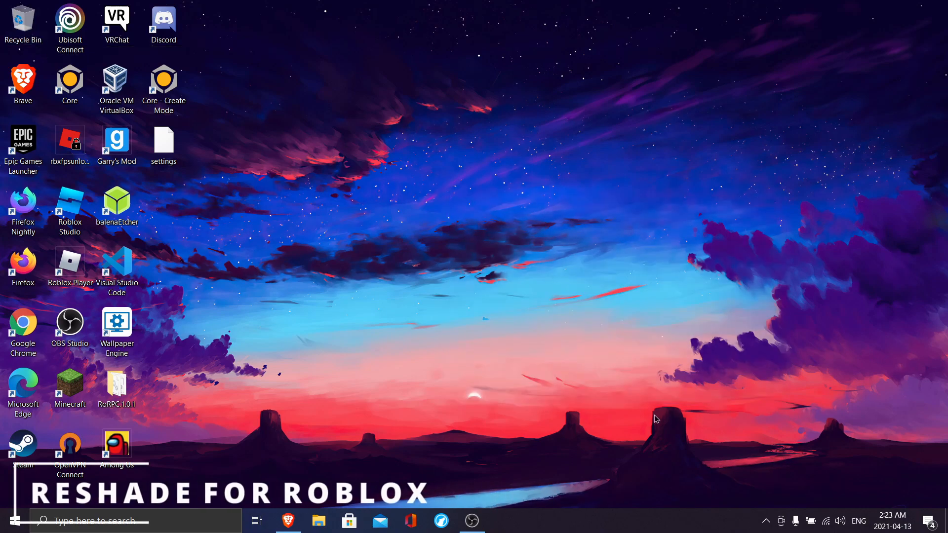
- Bring the extravi.dev ReShade-Preset page up in Brave and maximize the window
click(288, 521)
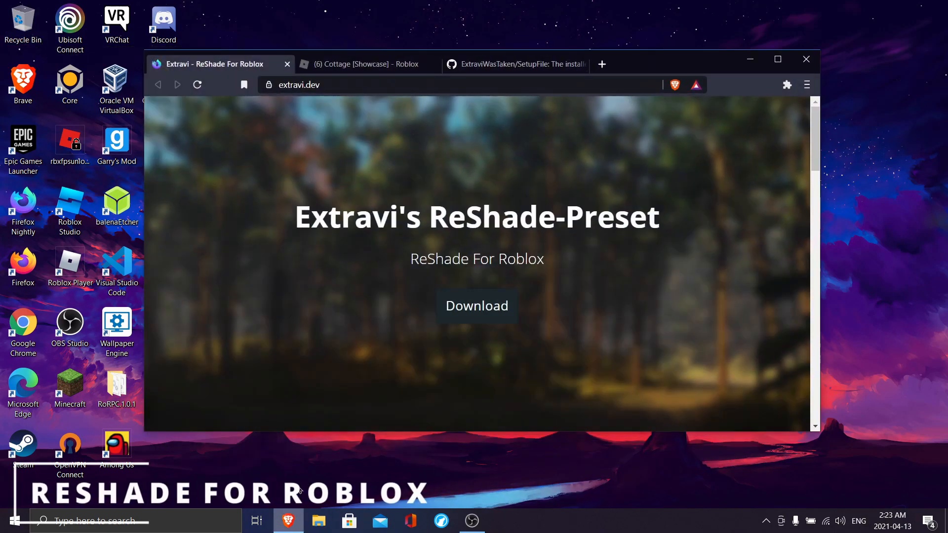
click(778, 59)
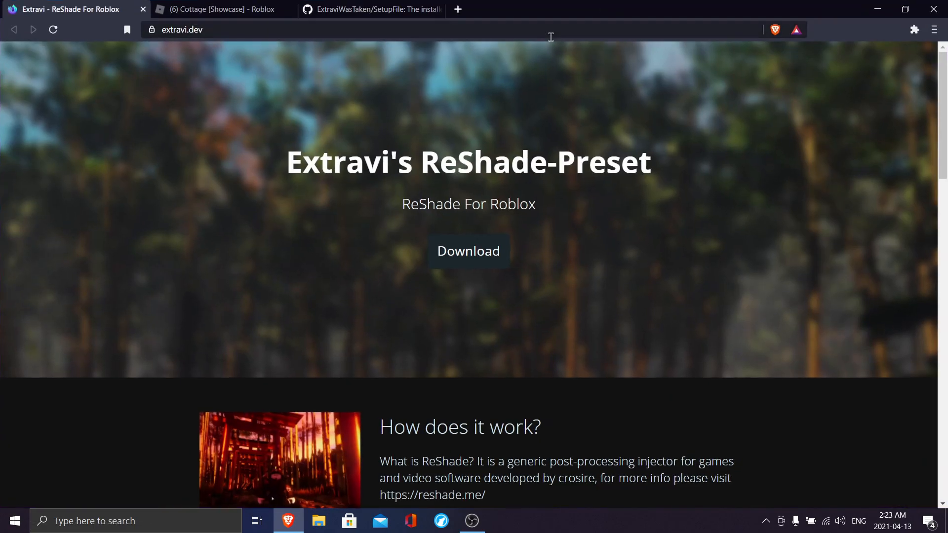
mouse_move(275, 164)
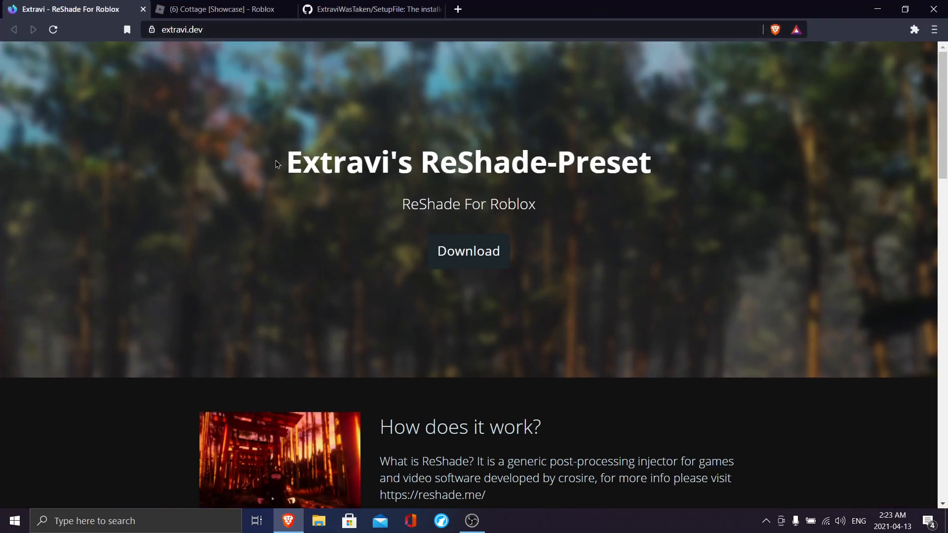
mouse_move(586, 226)
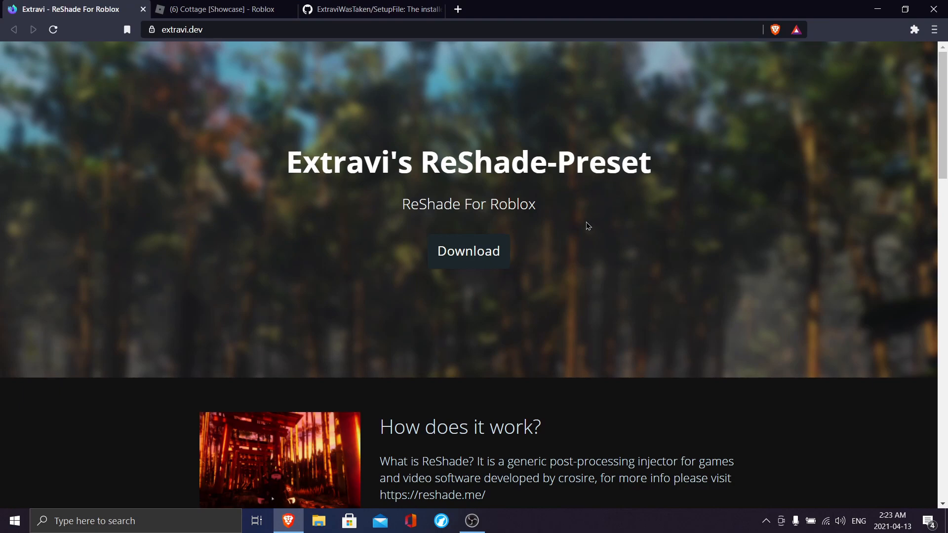
click(371, 9)
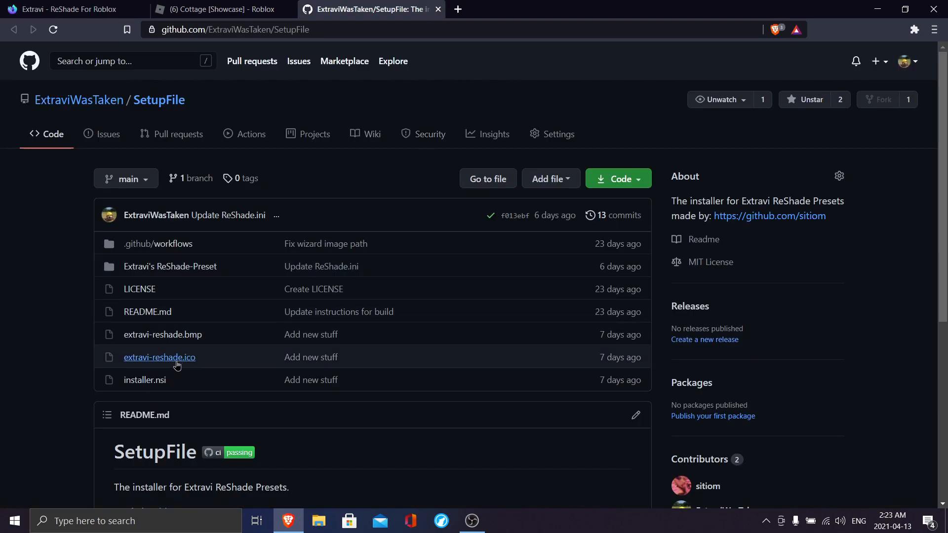
click(144, 379)
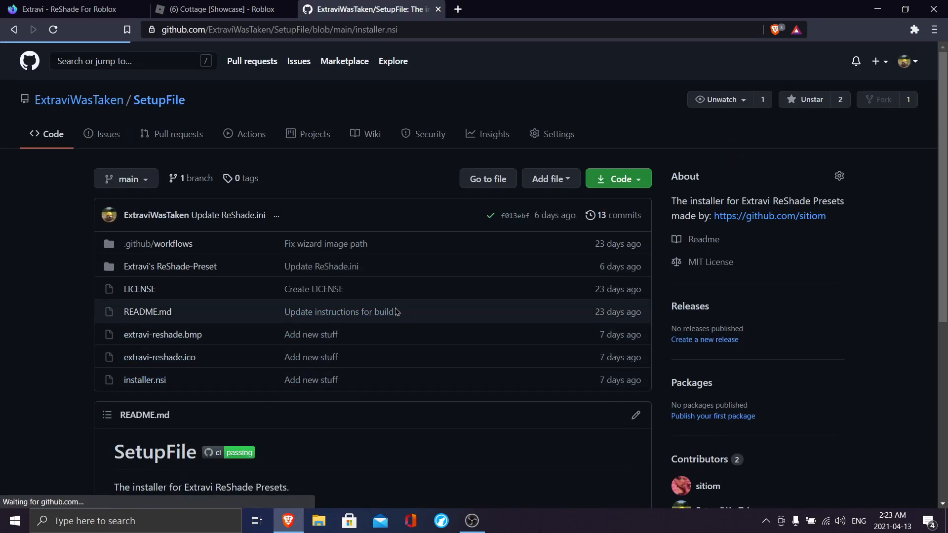
click(145, 380)
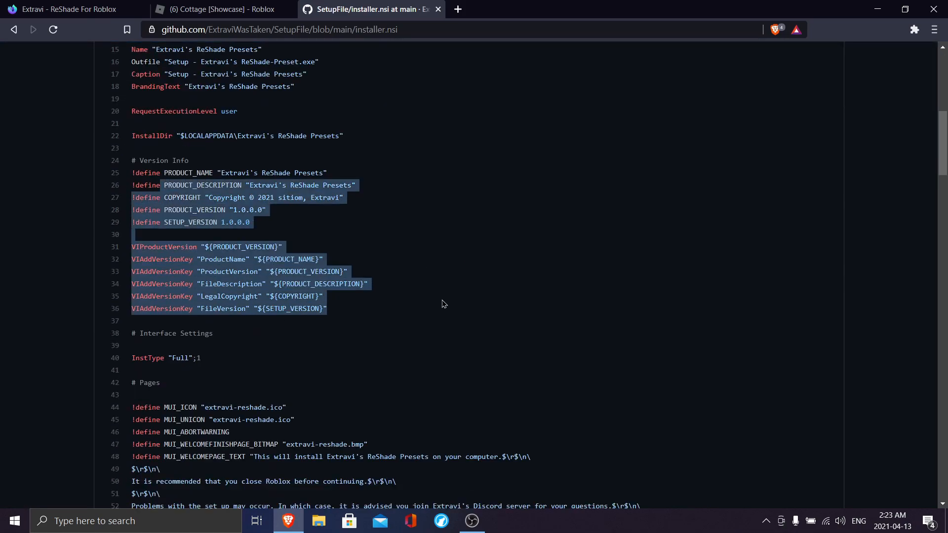
scroll(up, 3)
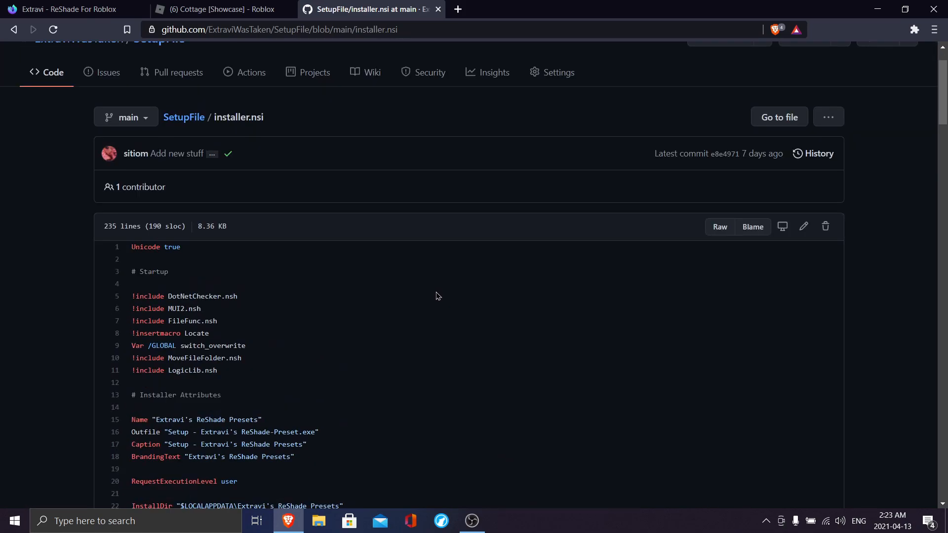
click(183, 117)
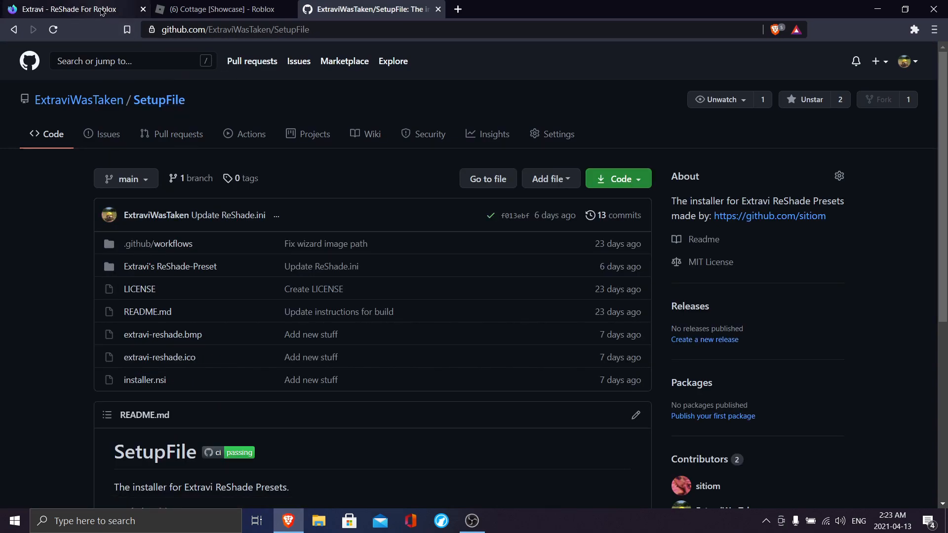
click(67, 9)
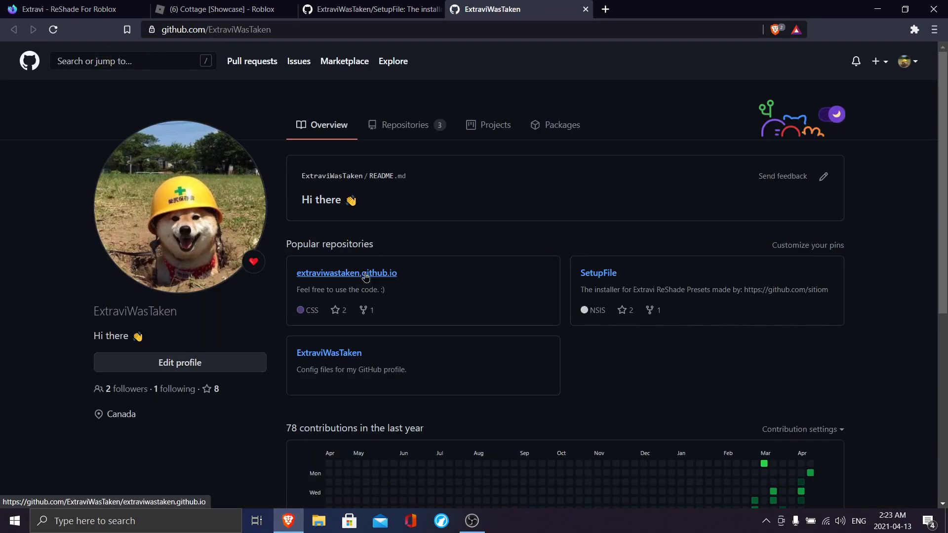
mouse_move(614, 285)
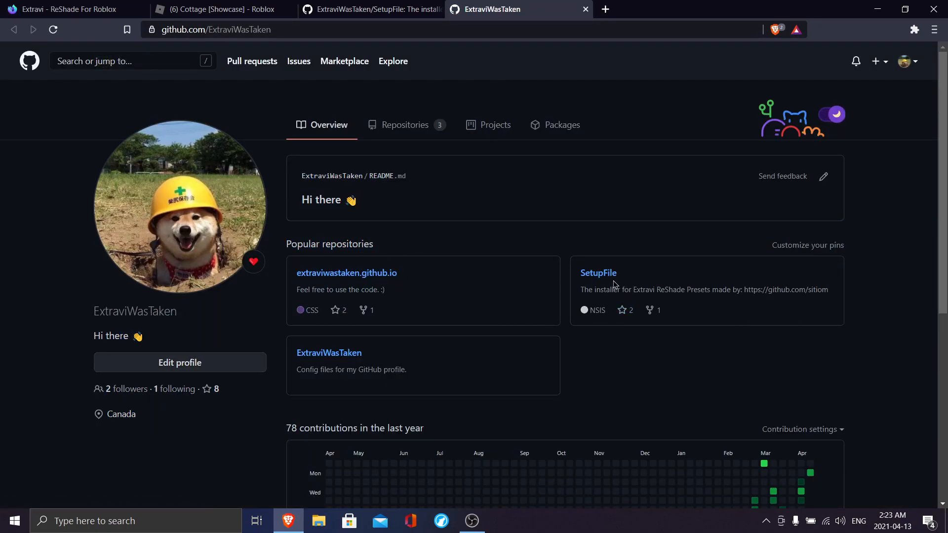
click(598, 272)
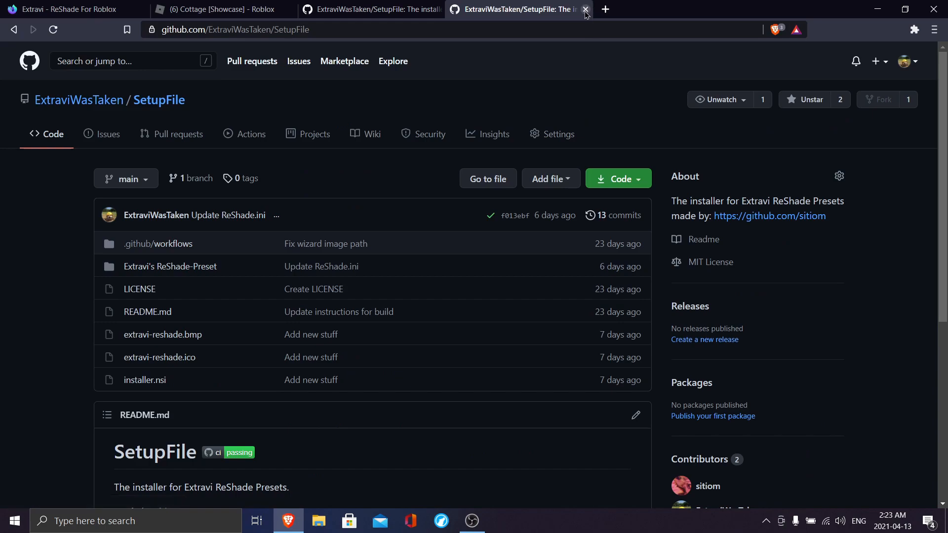
click(584, 9)
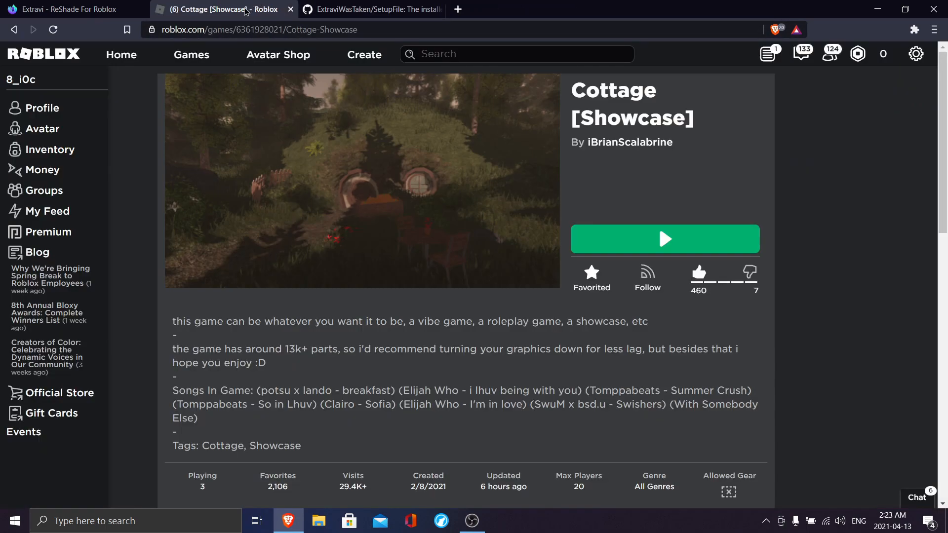
click(66, 9)
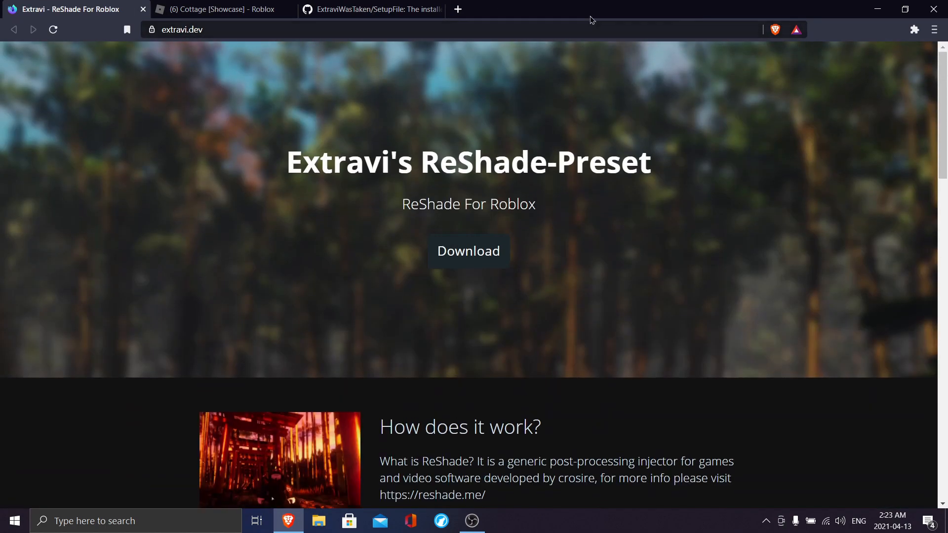
- Download the preset setup zip to the Desktop and open its setup folder
click(905, 9)
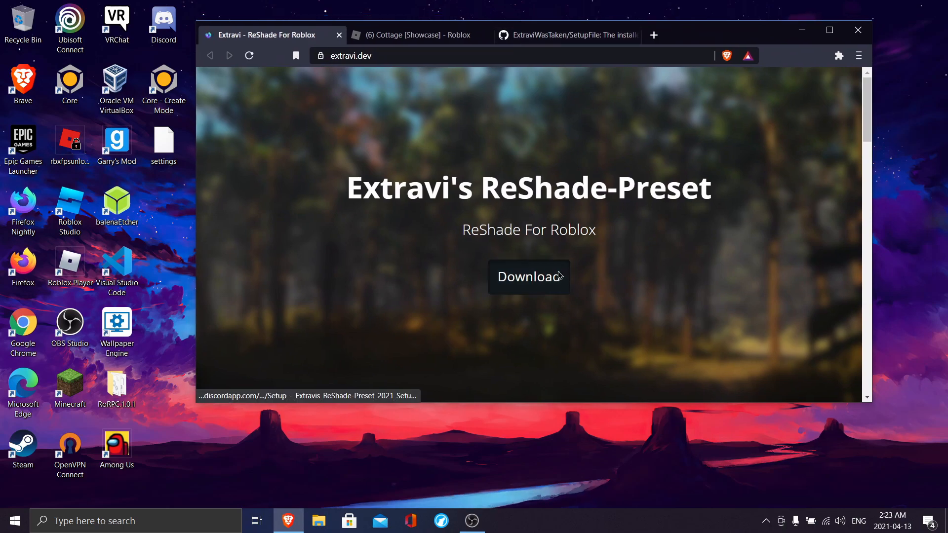
click(528, 276)
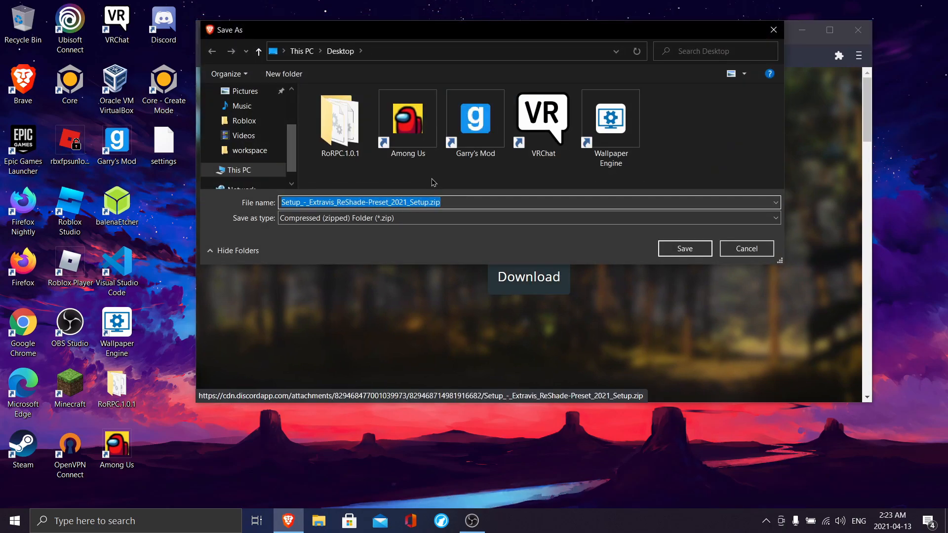
click(684, 249)
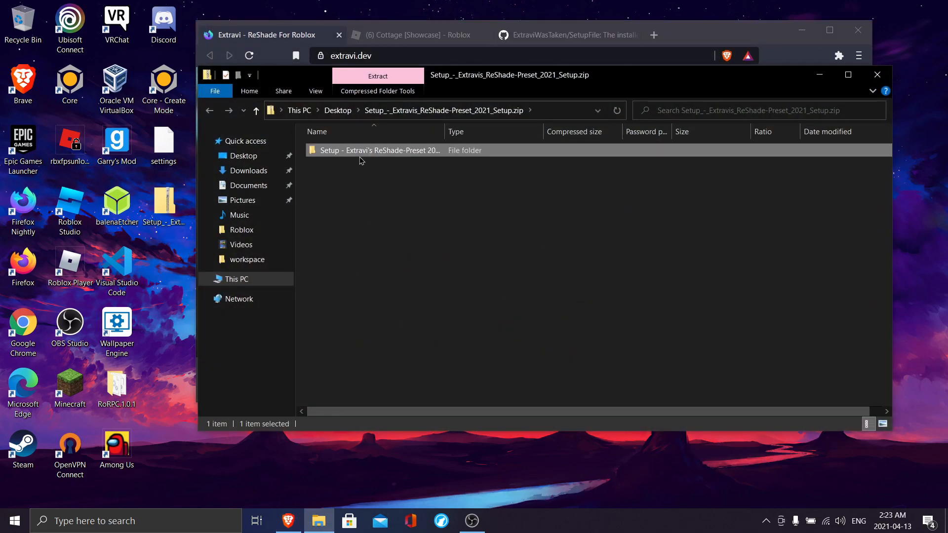
double_click(377, 150)
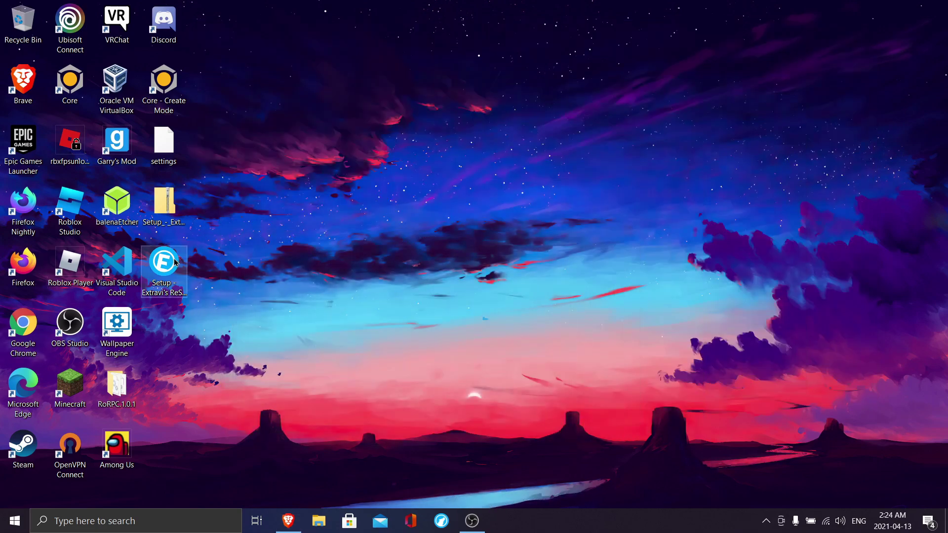
- Run Extravi's ReShade Presets installer, accept the MIT license, and install the Full package
double_click(164, 265)
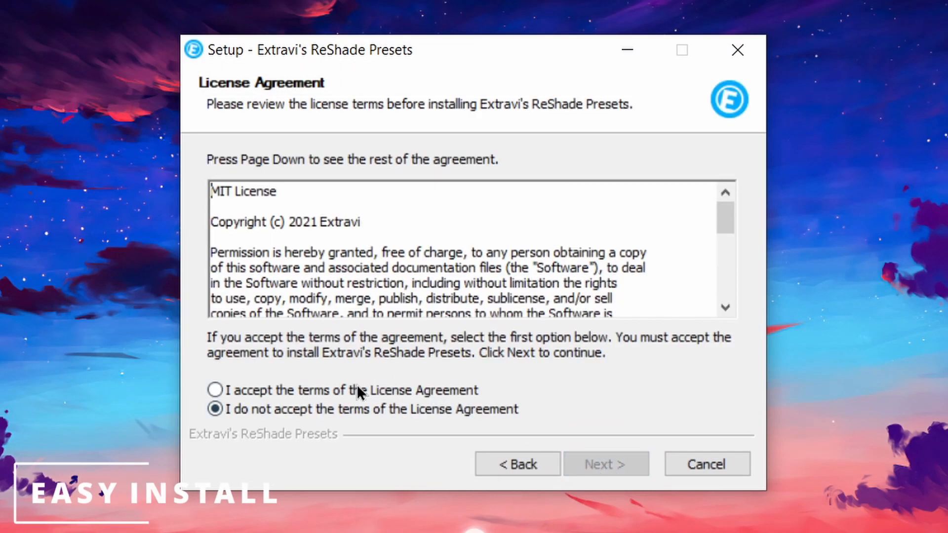
click(215, 390)
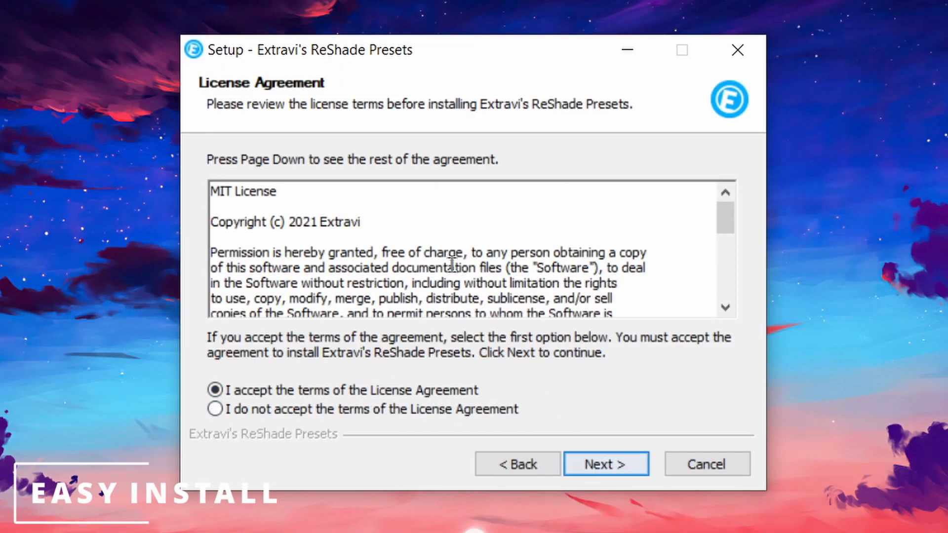
scroll(down, 3)
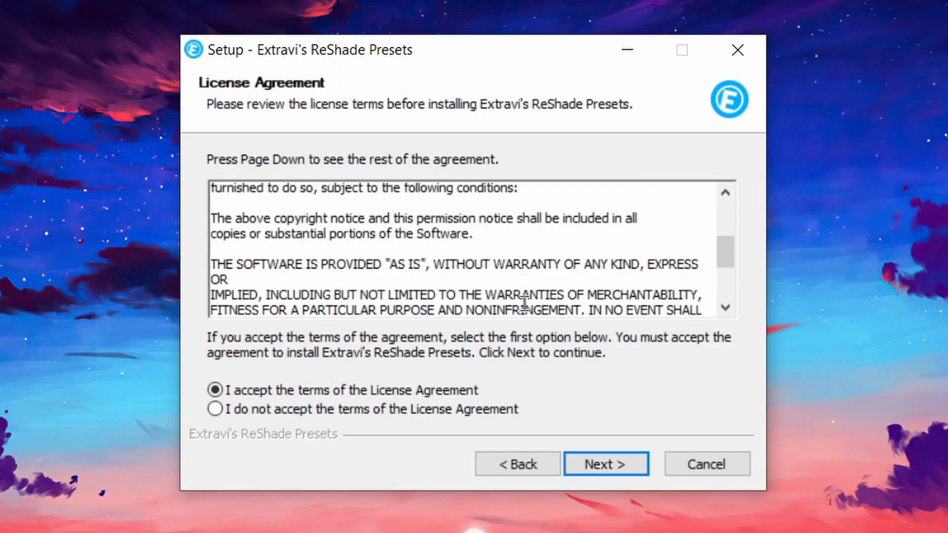
click(605, 464)
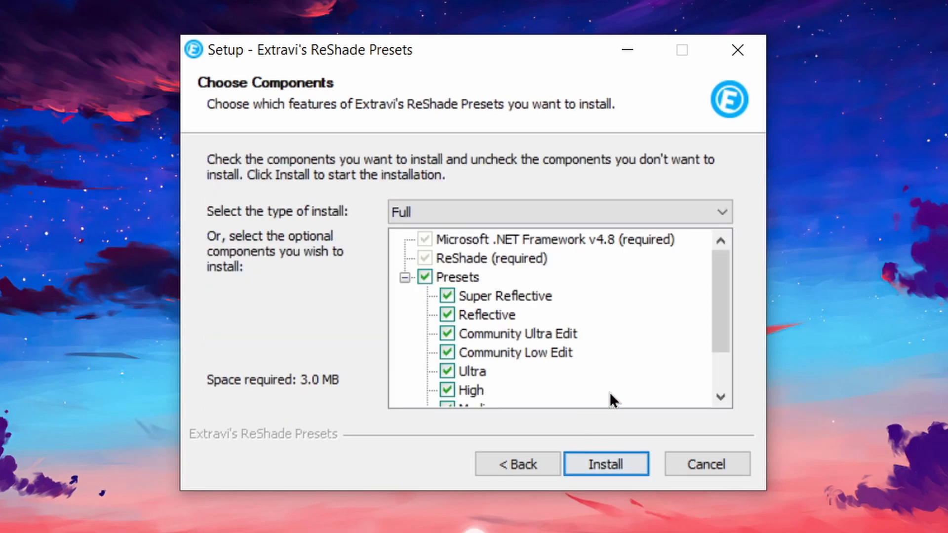
click(605, 464)
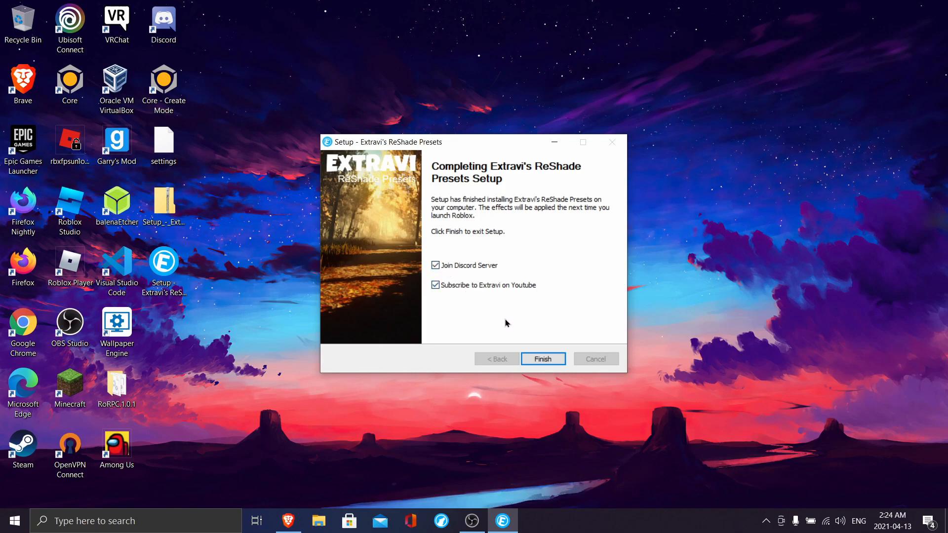
mouse_move(542, 359)
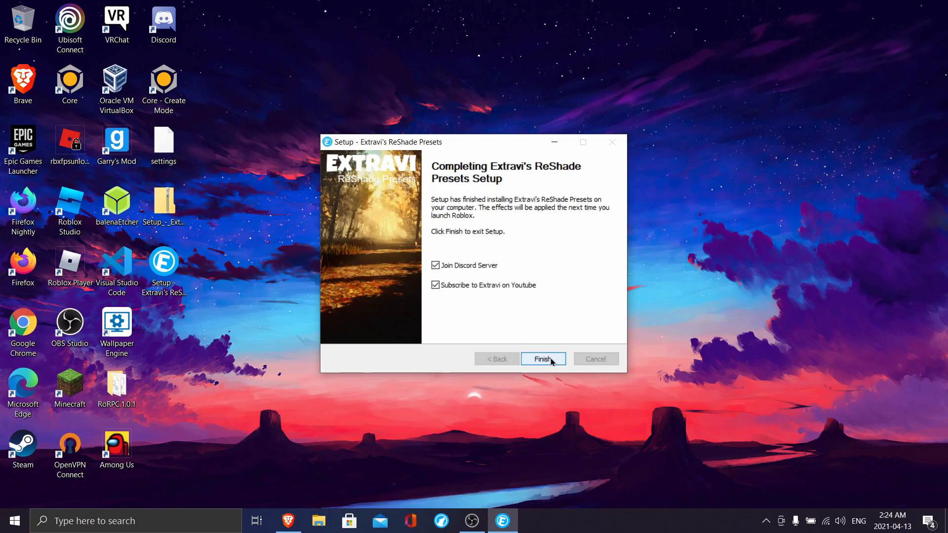
- Finish the installer and close the YouTube and Discord pages it opened
click(542, 359)
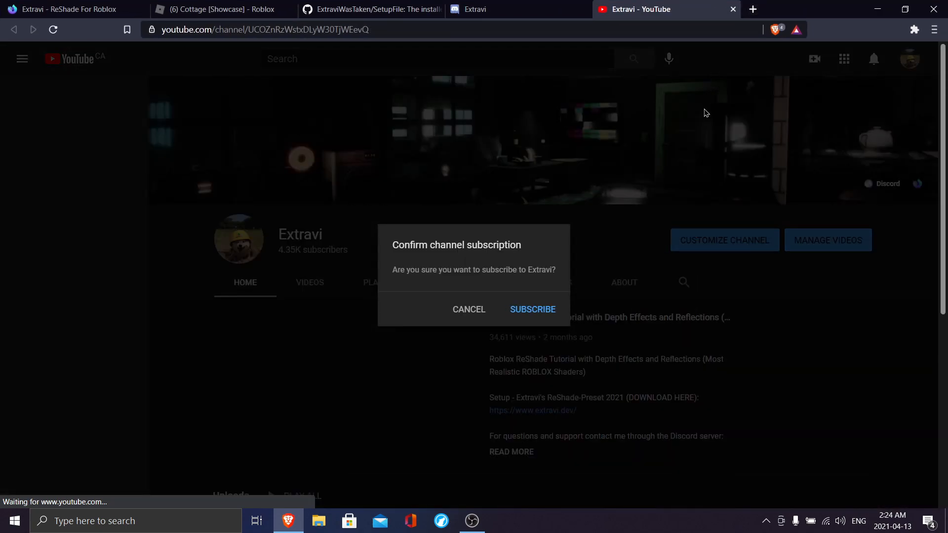
click(532, 309)
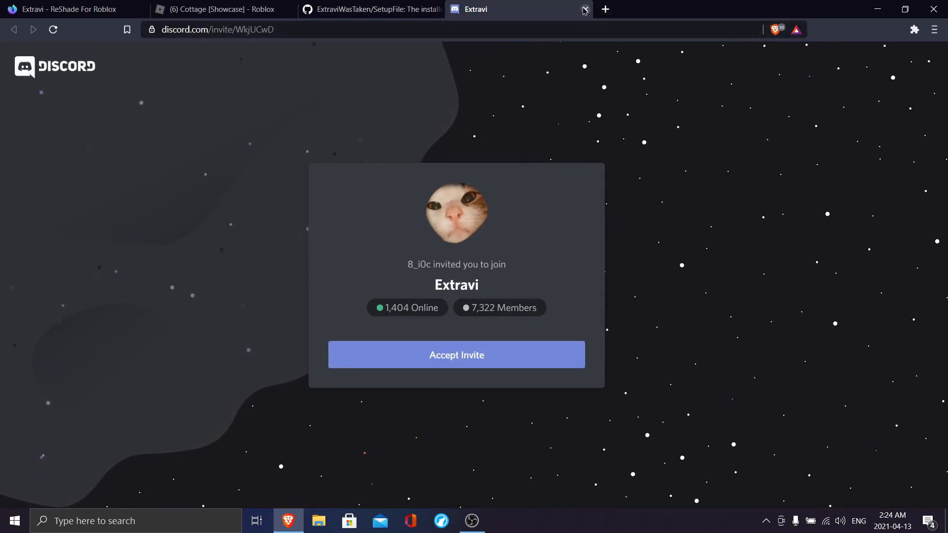
click(583, 9)
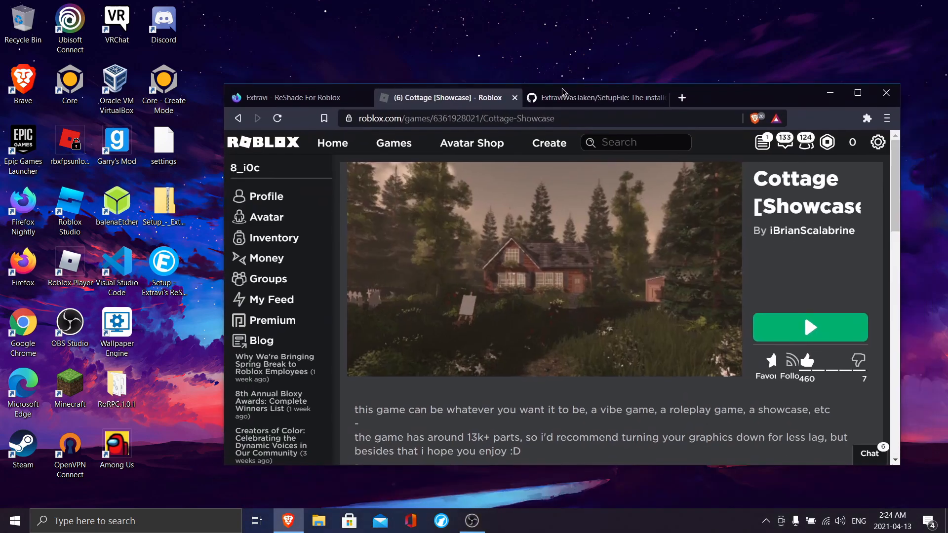
- Press Play on the Cottage [Showcase] page to launch the game with ReShade
click(810, 327)
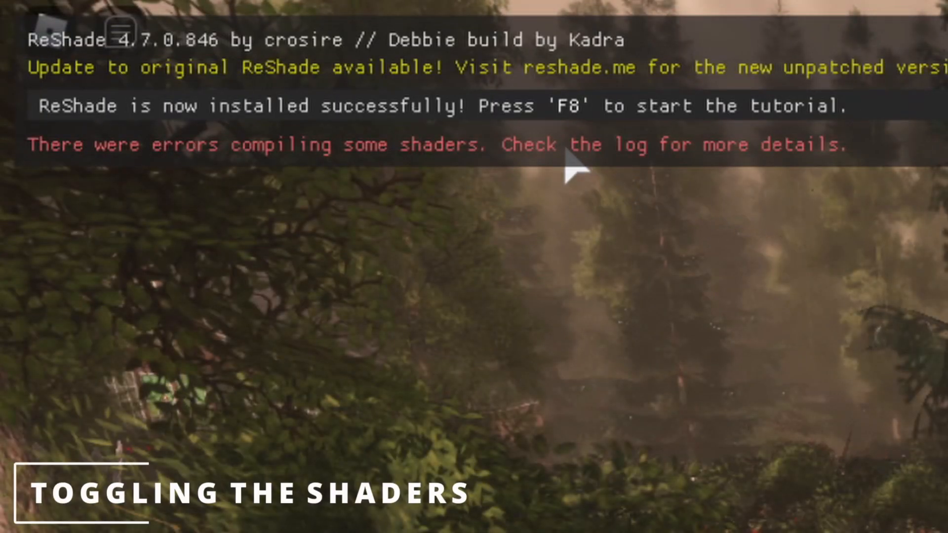
mouse_move(647, 175)
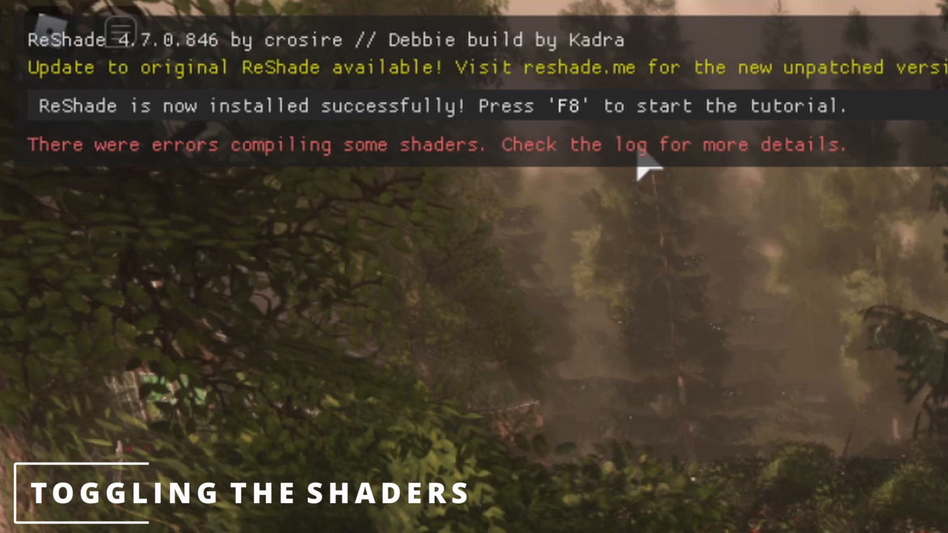
mouse_move(822, 275)
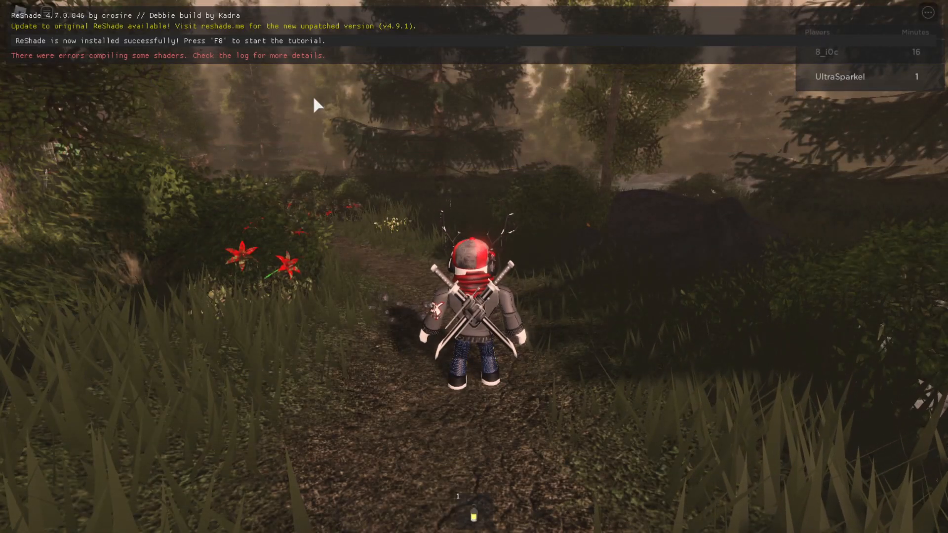
- Toggle the ReShade shaders off and on with F8, then walk toward the cottage
key(f8)
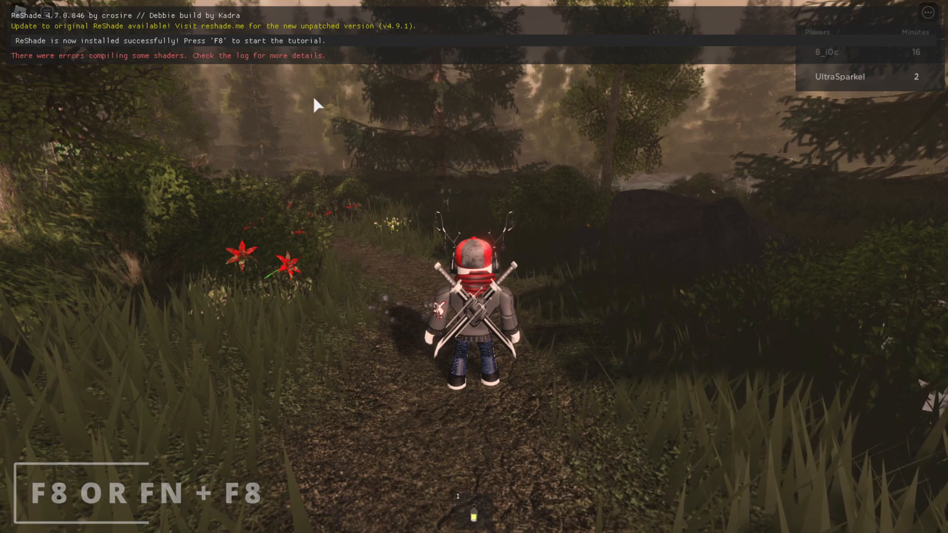
key(F8)
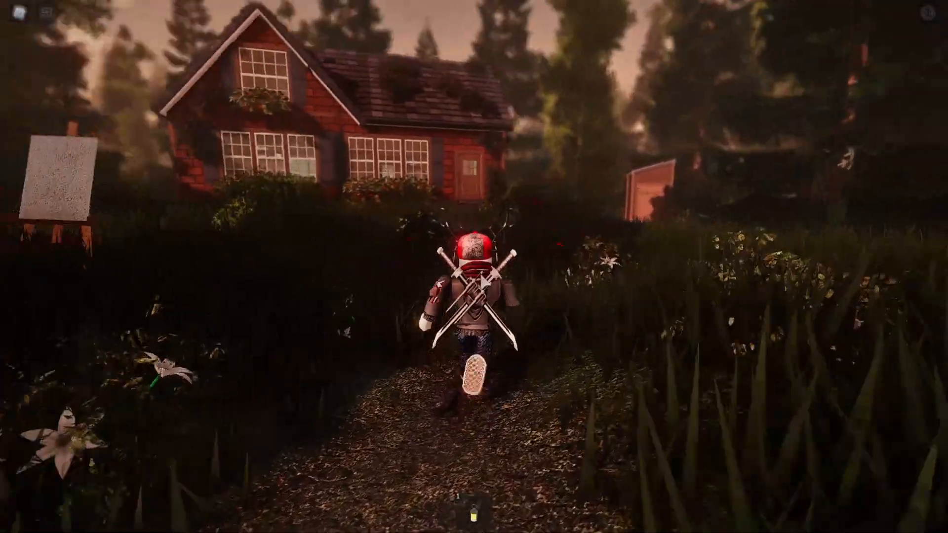
key(w)
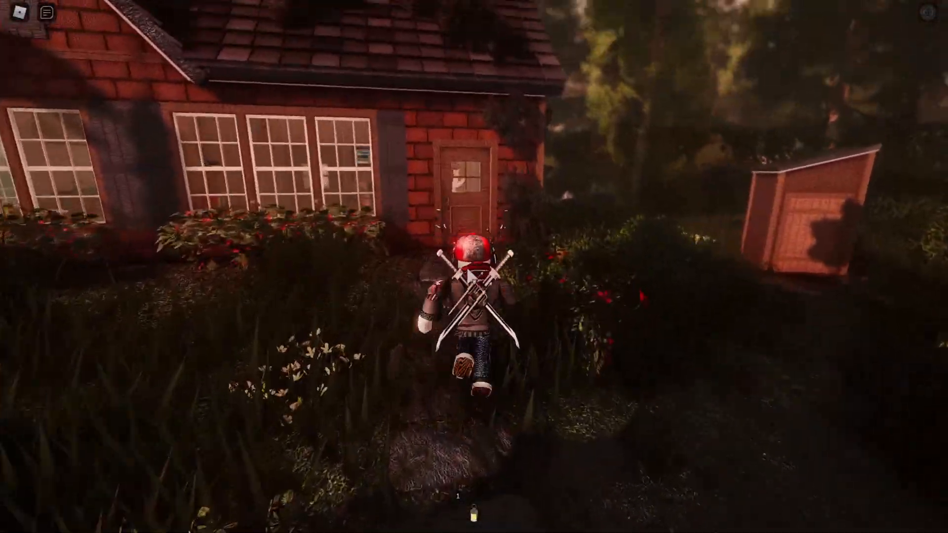